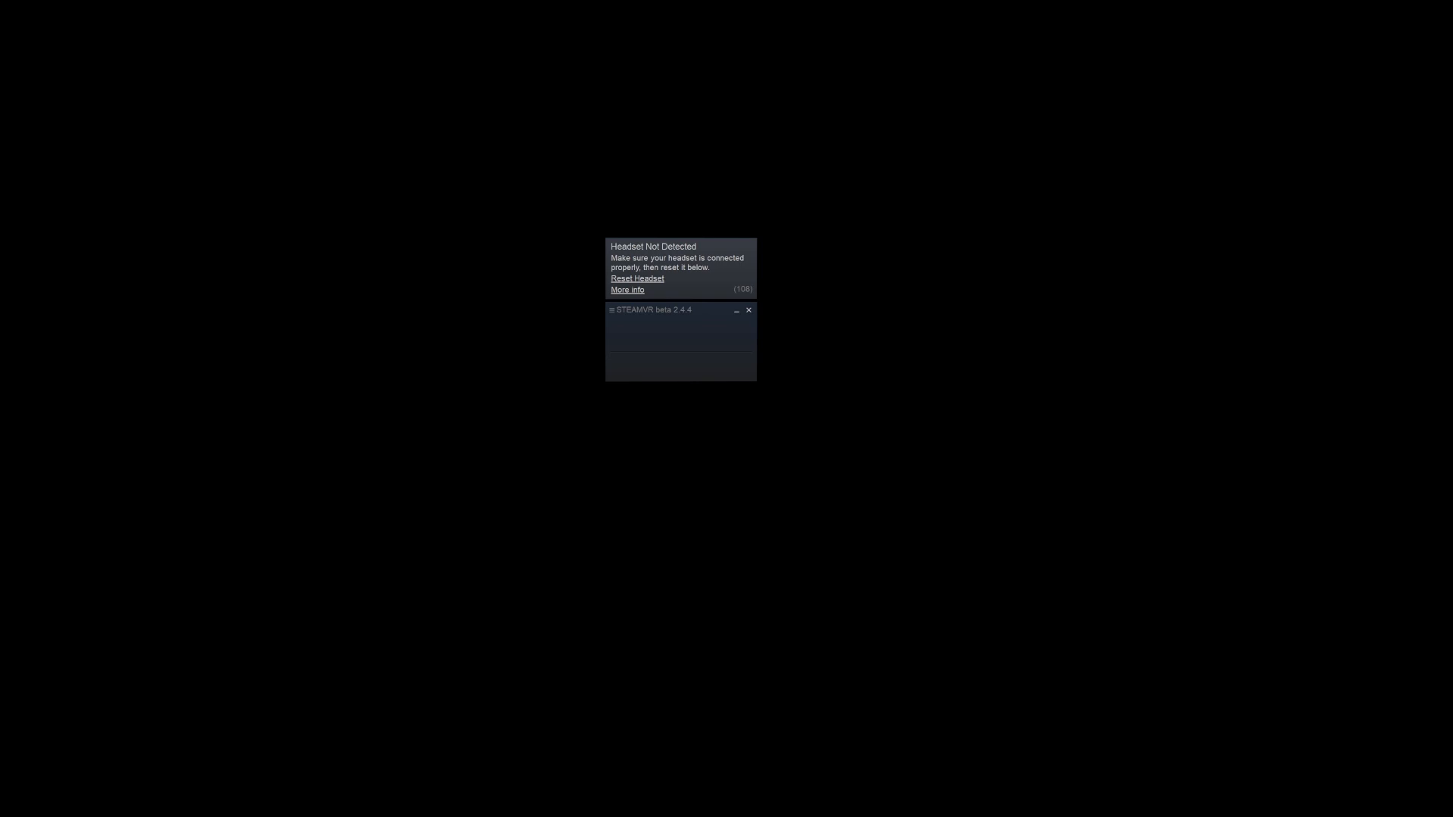
# Bring up the SteamVR main menu from the status window title.
pyautogui.click(611, 309)
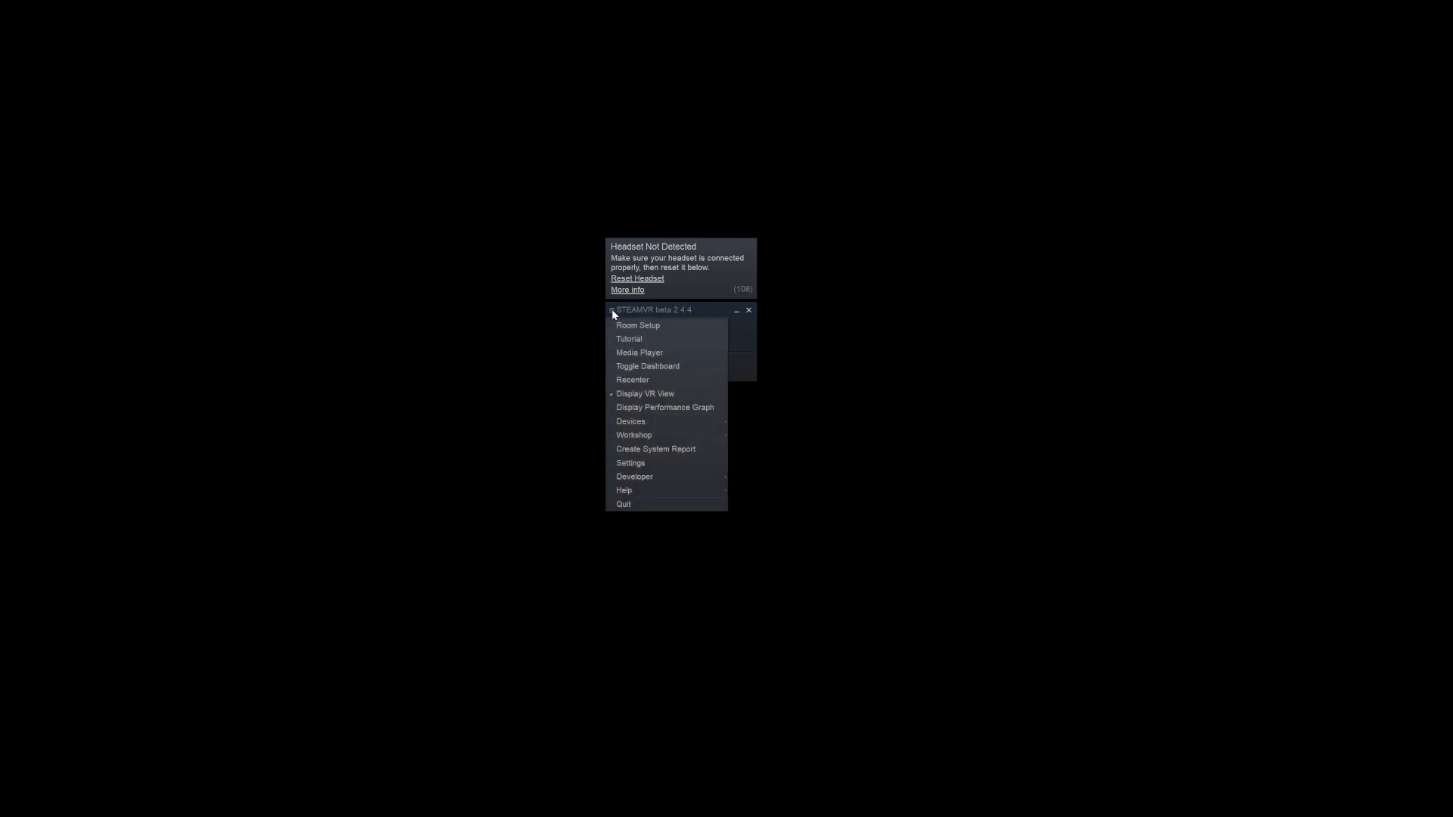
pyautogui.moveTo(648, 372)
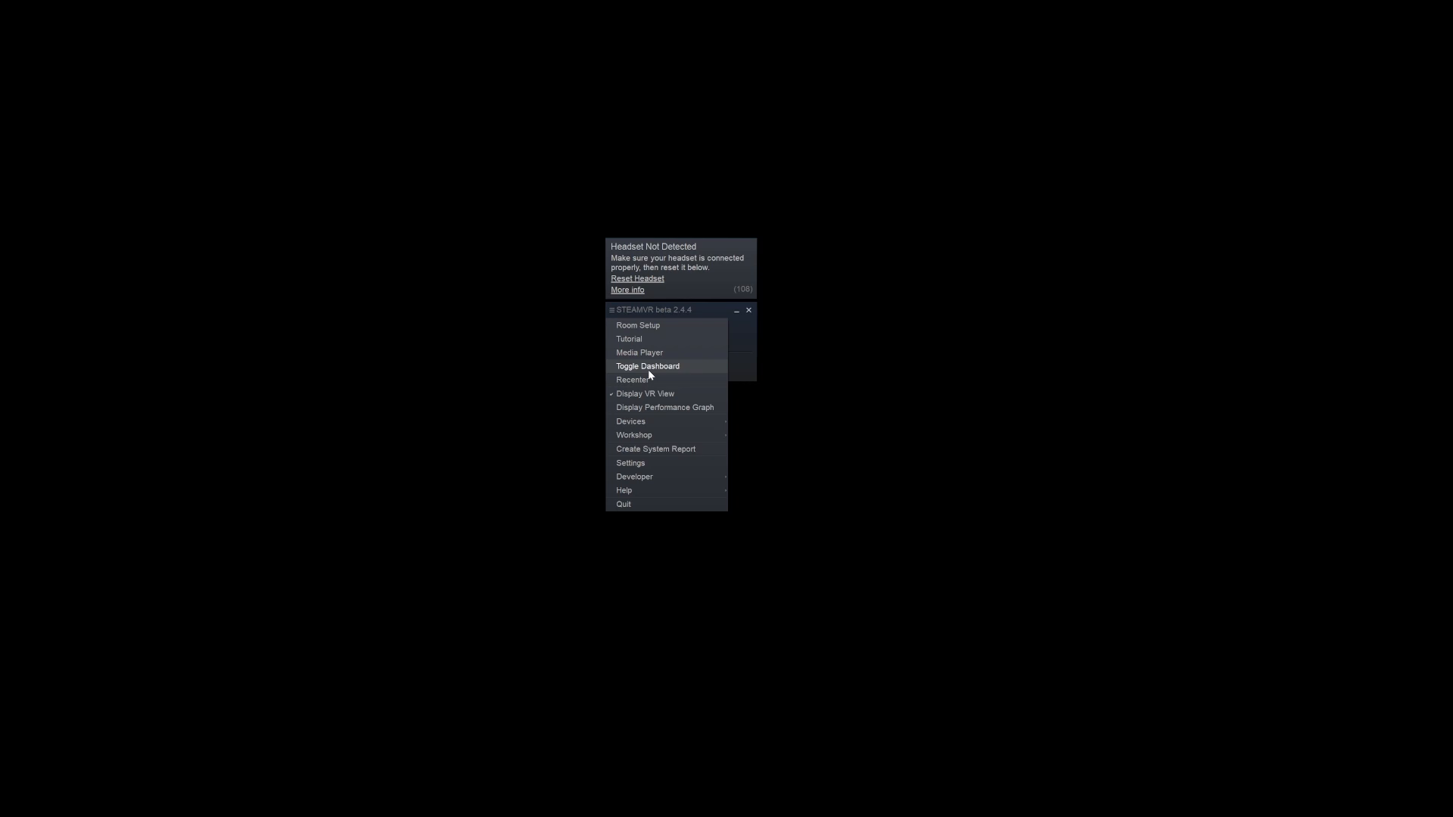
pyautogui.moveTo(630, 463)
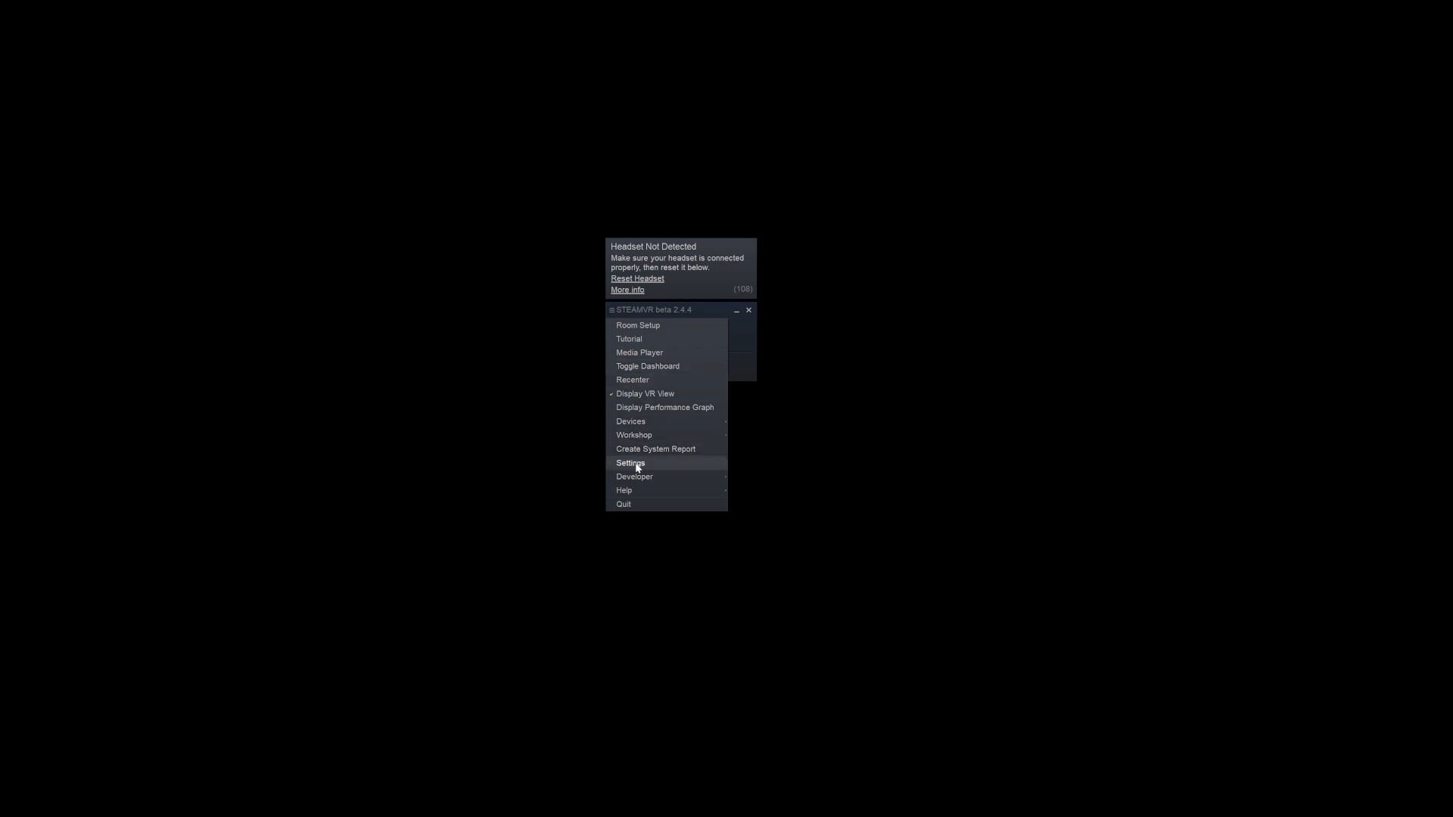
# Show the Startup / Shutdown page of SteamVR Settings.
pyautogui.click(629, 463)
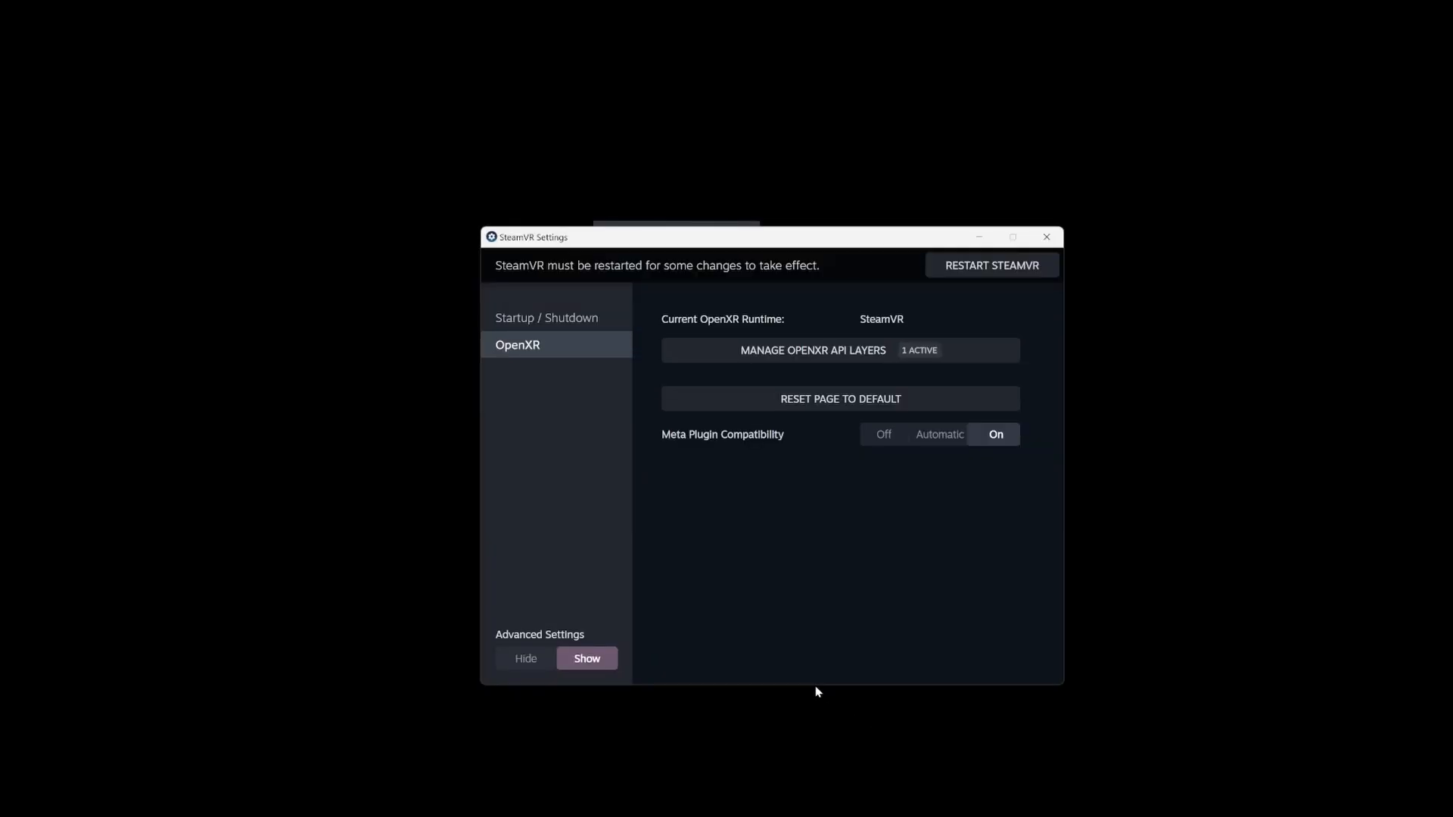
pyautogui.moveTo(680, 580)
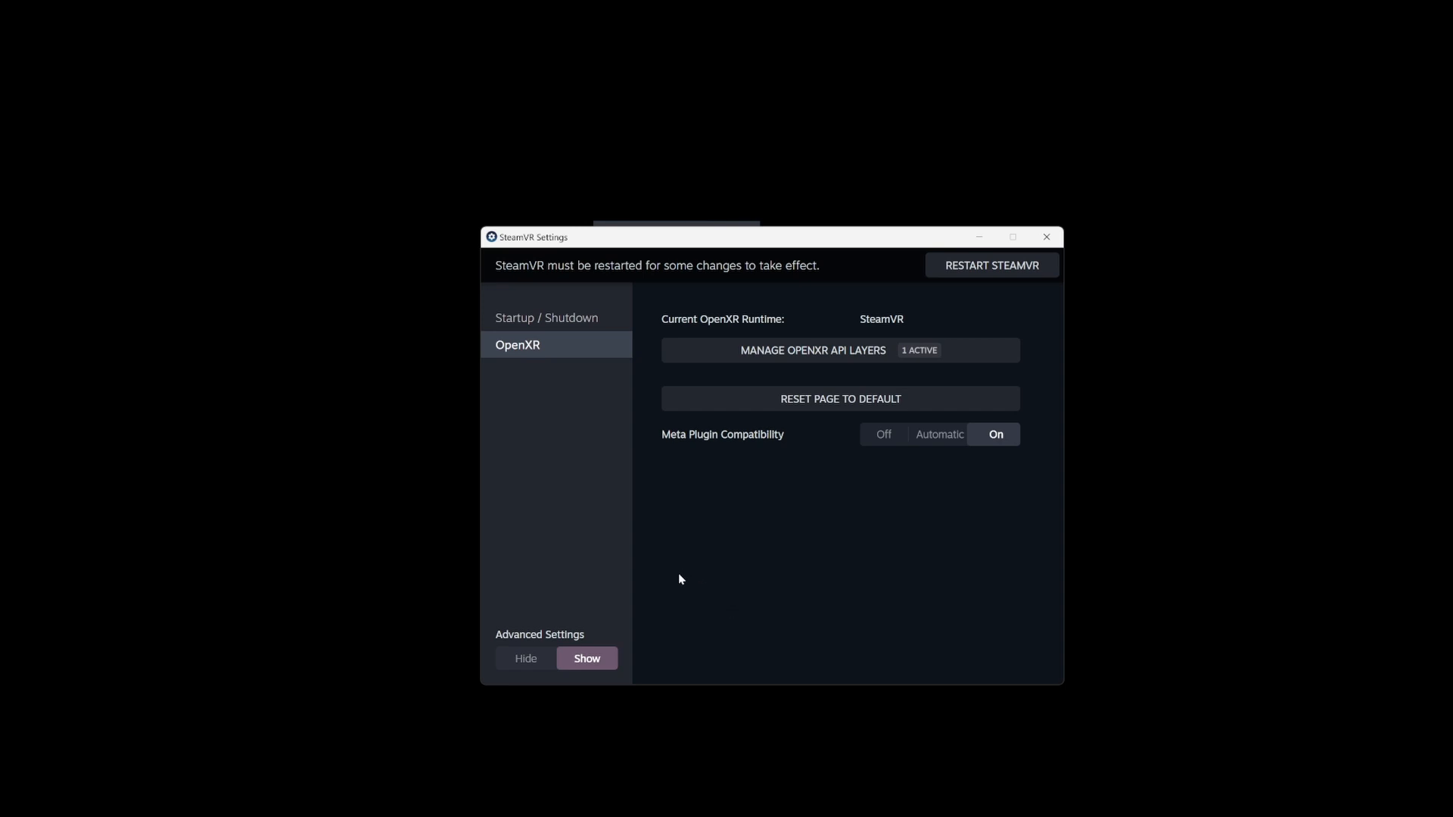
pyautogui.moveTo(547, 353)
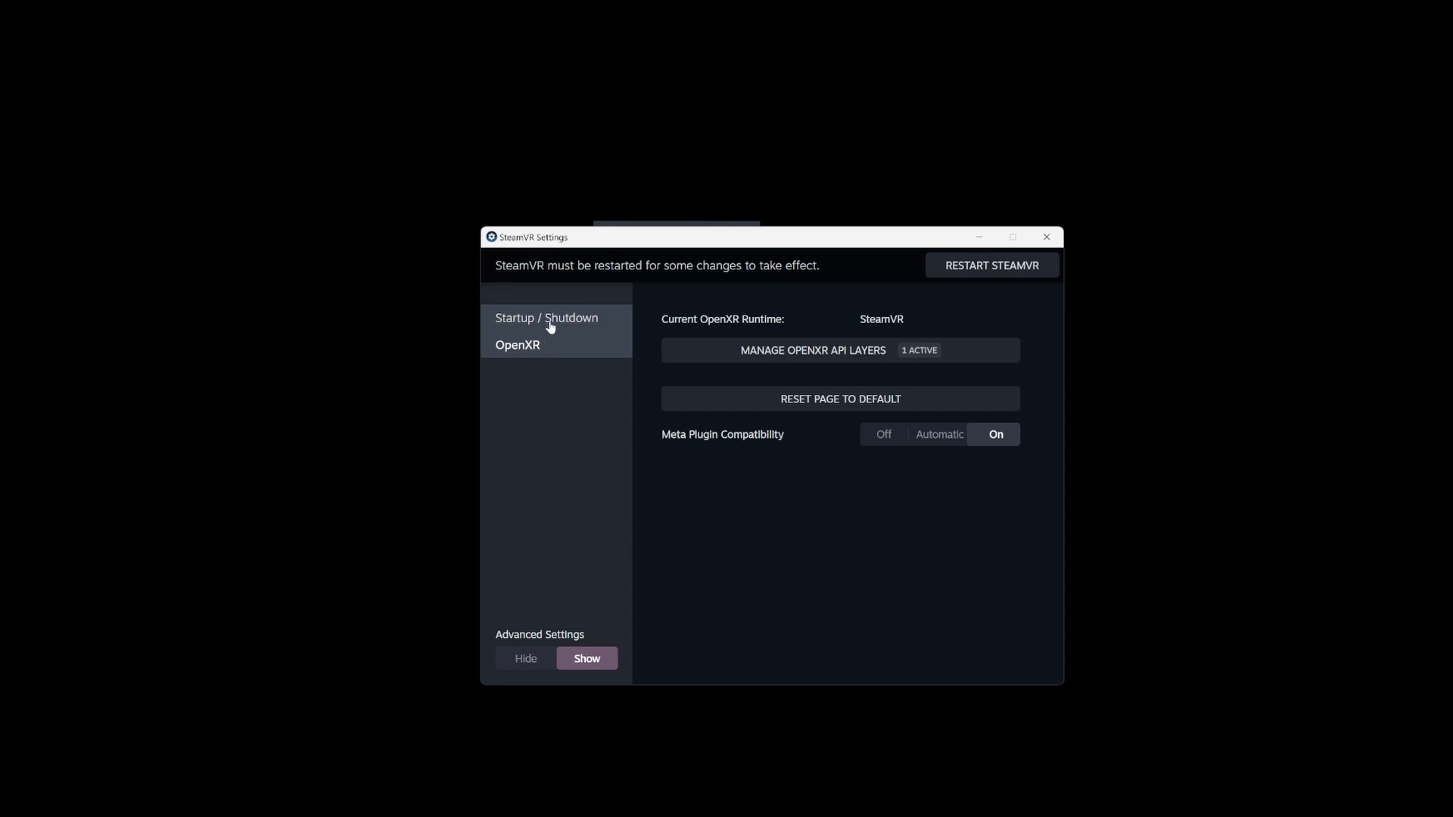
pyautogui.click(547, 316)
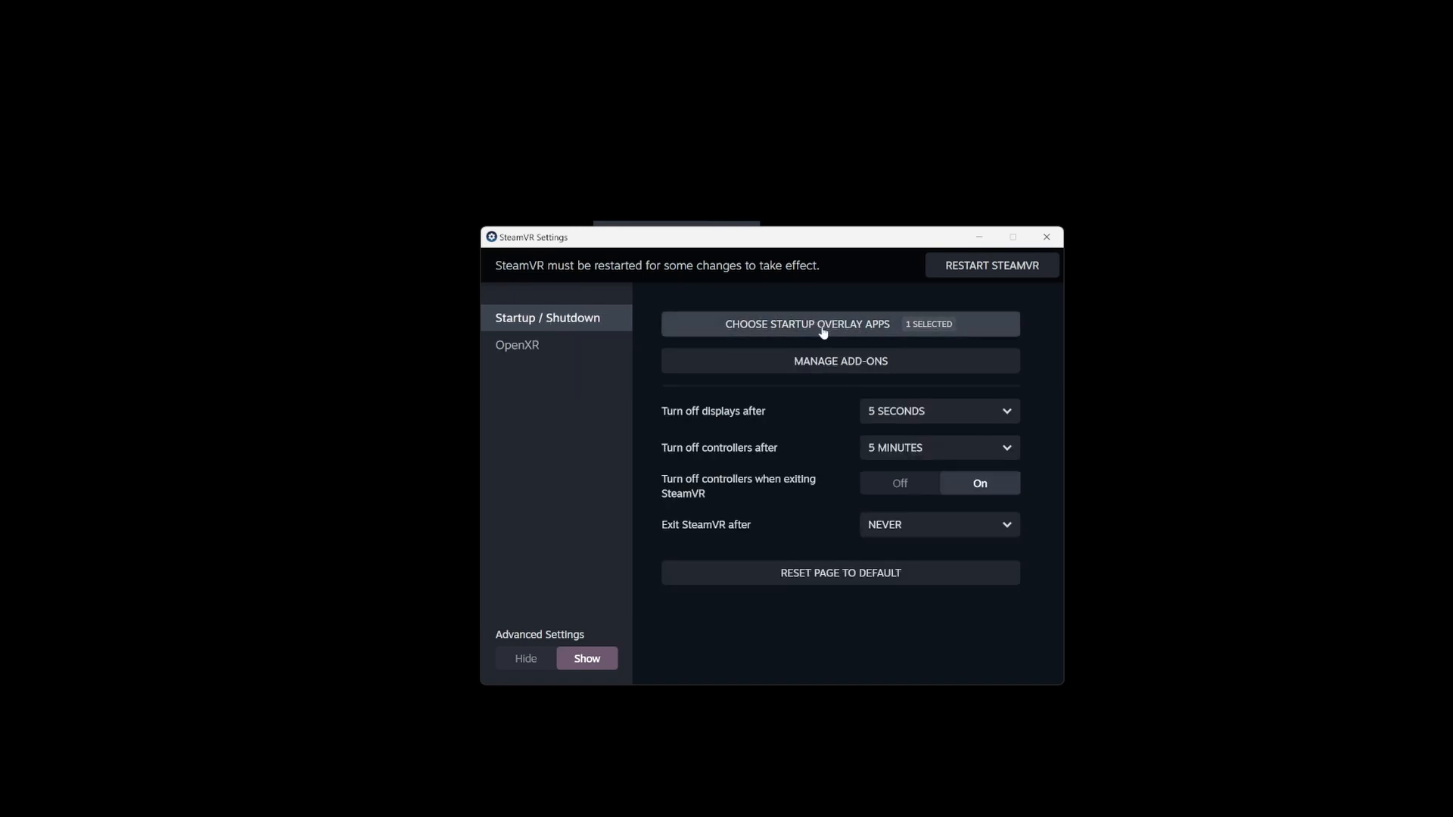
pyautogui.moveTo(790, 332)
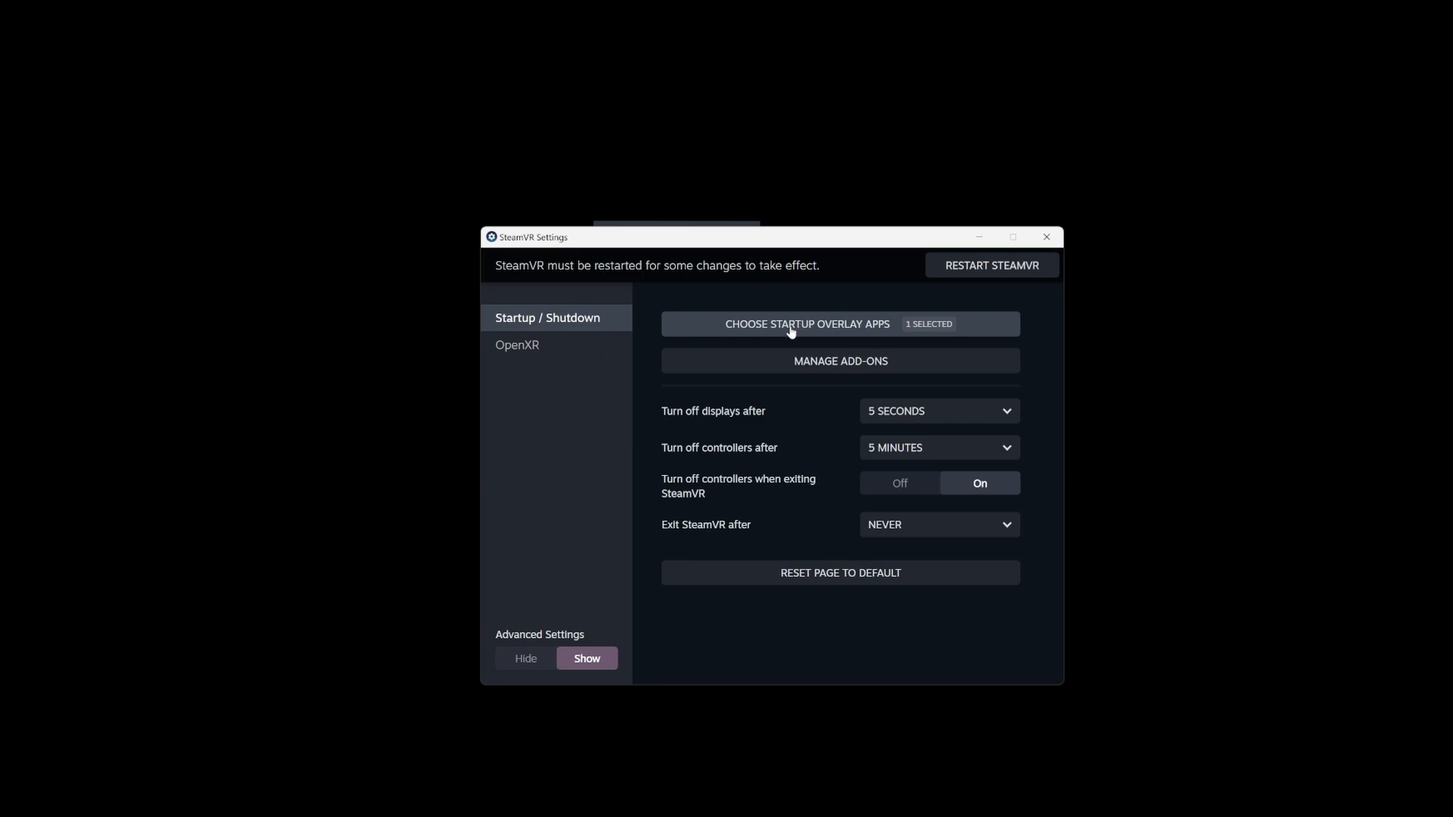
# Set OVR Toolkit to On in Startup Overlay Apps and return to Startup / Shutdown.
pyautogui.click(807, 324)
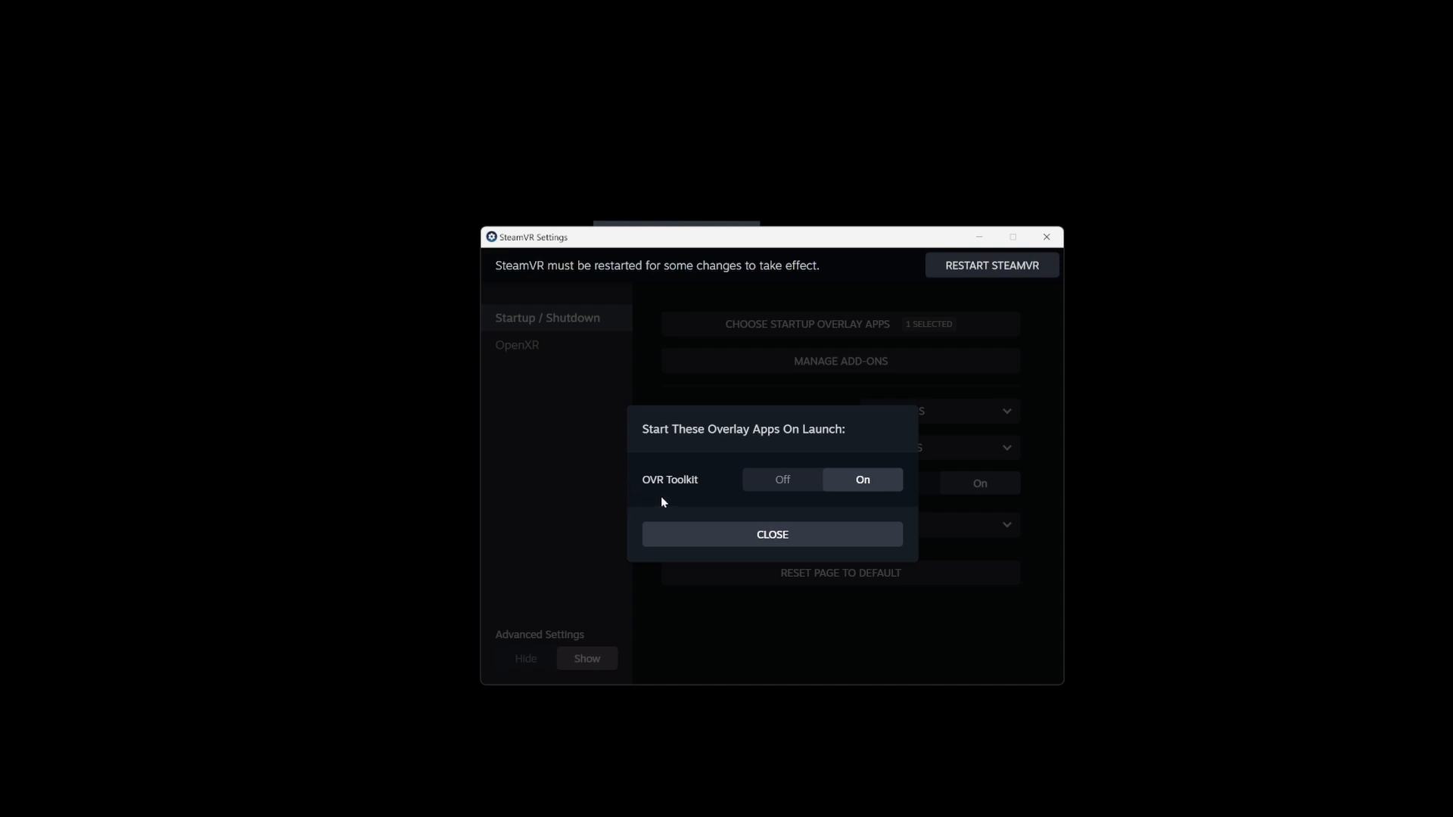
pyautogui.moveTo(670, 481)
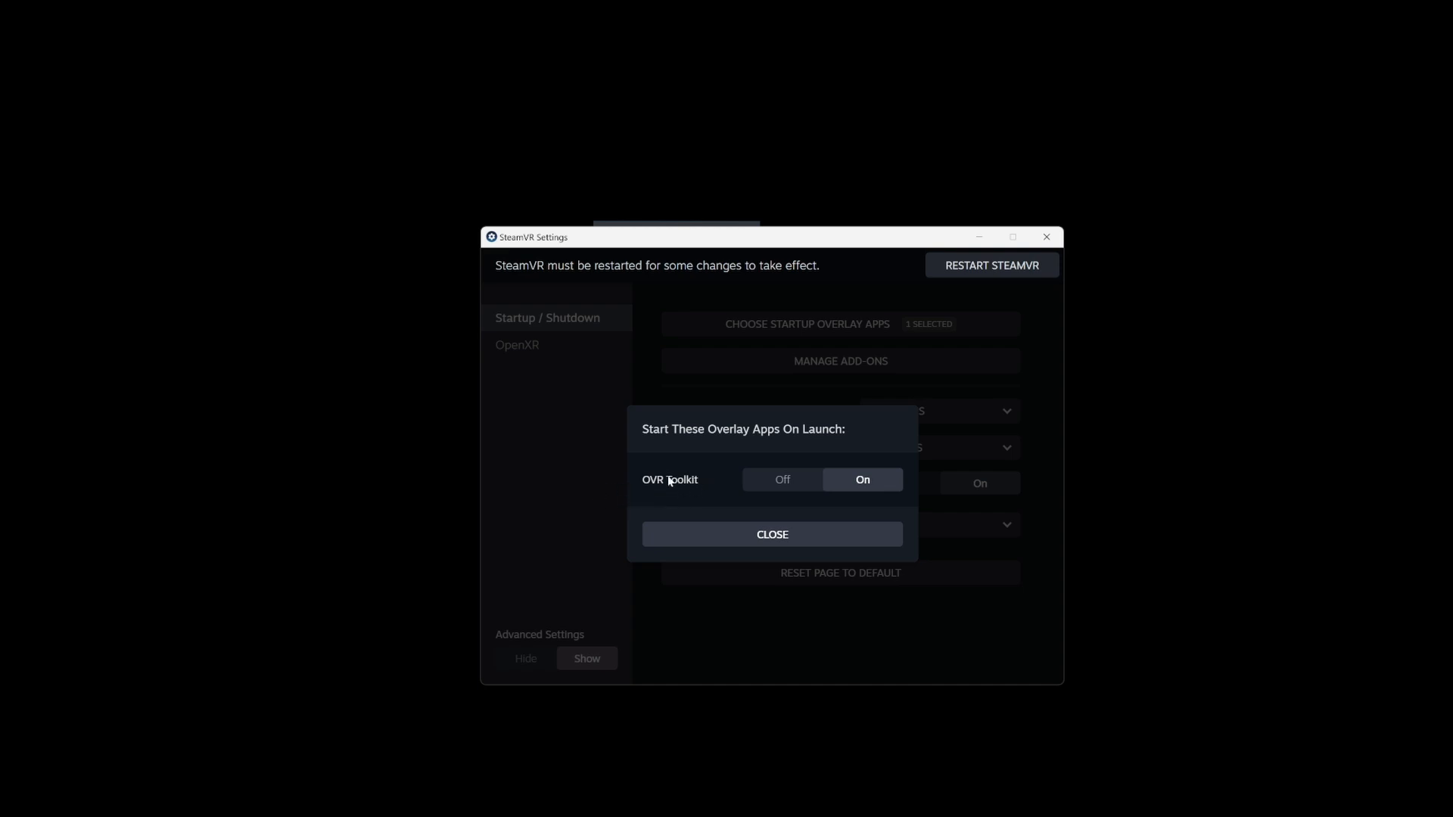
pyautogui.moveTo(660, 483)
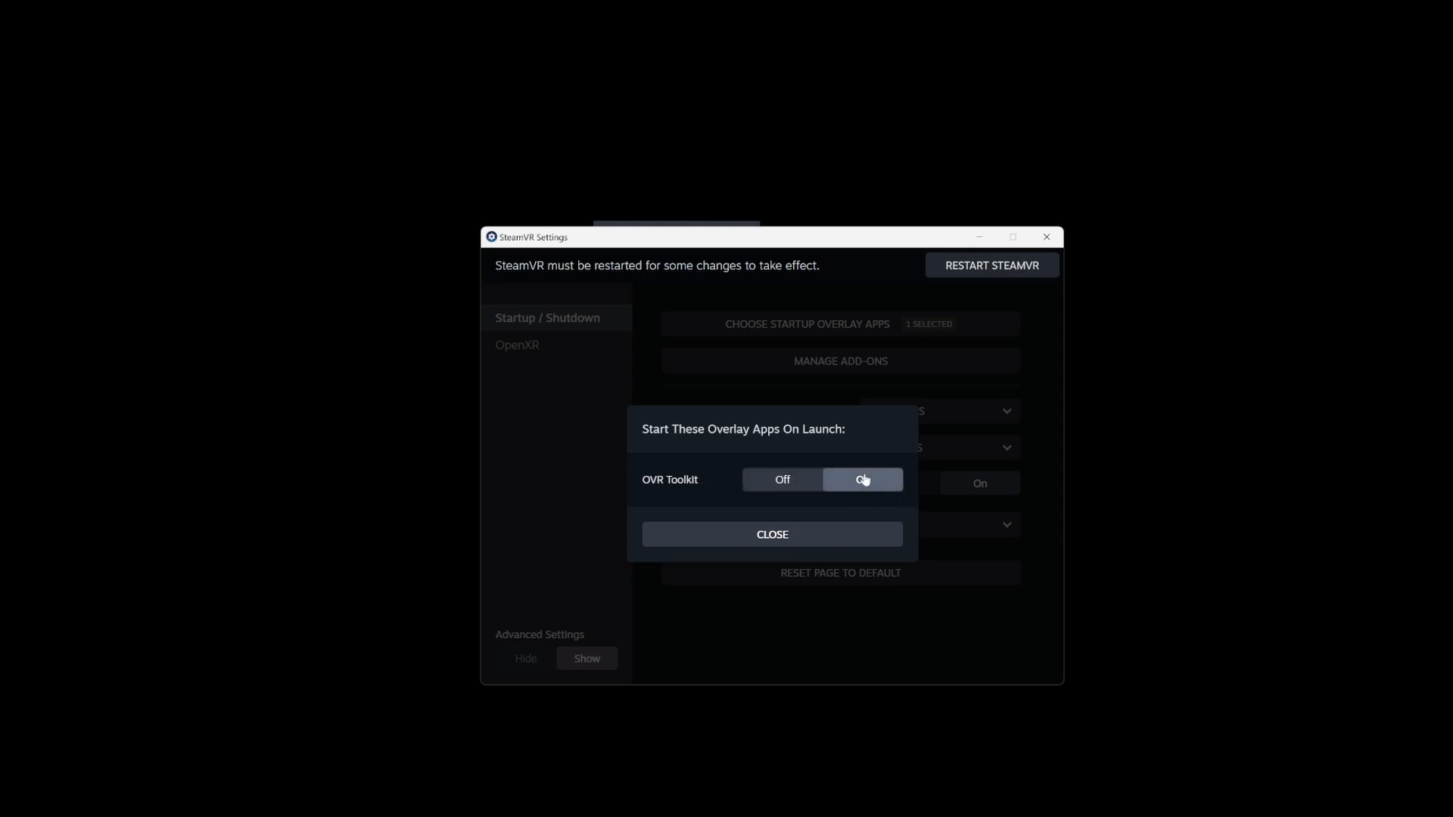
pyautogui.click(861, 480)
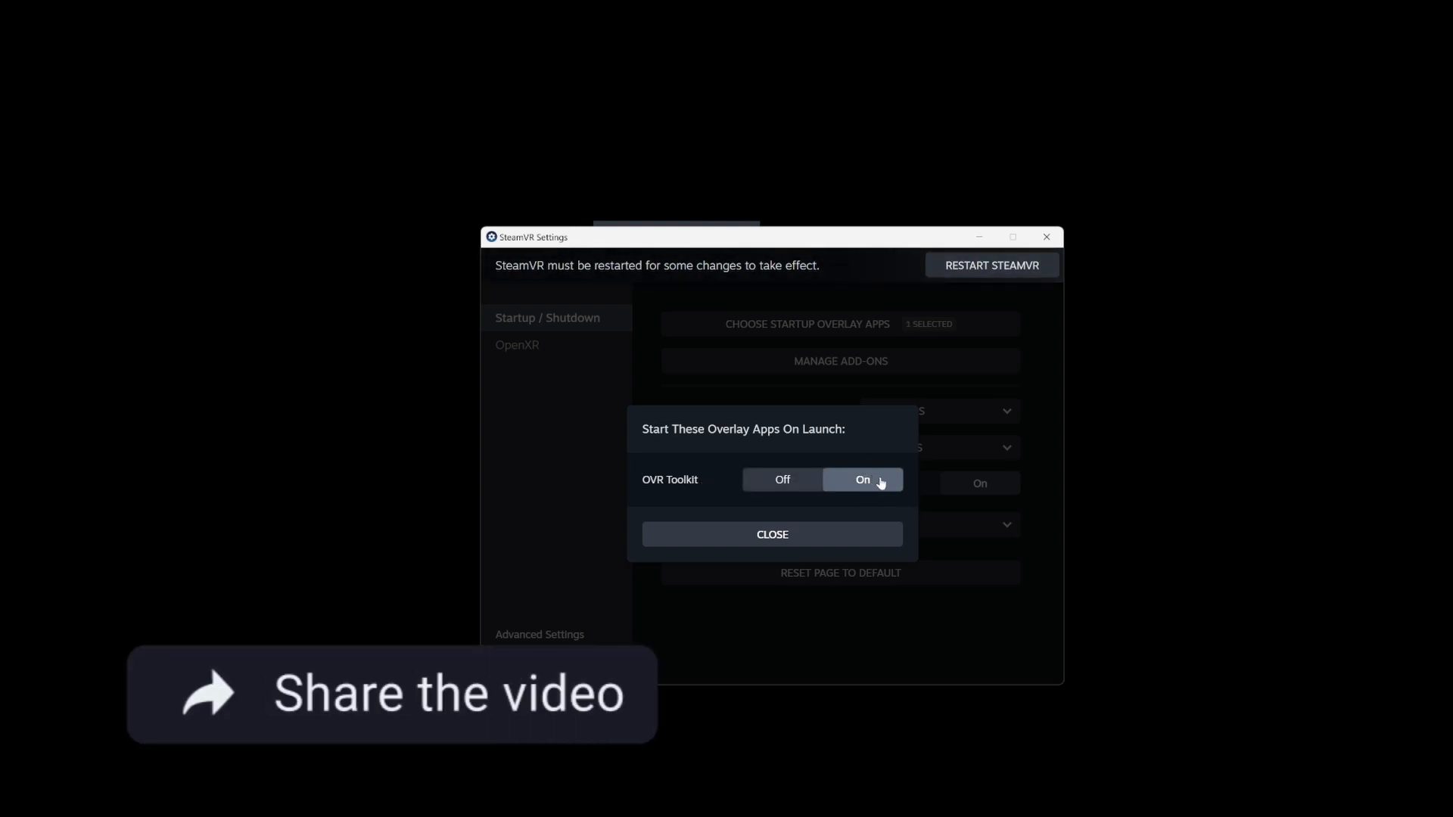
pyautogui.click(772, 534)
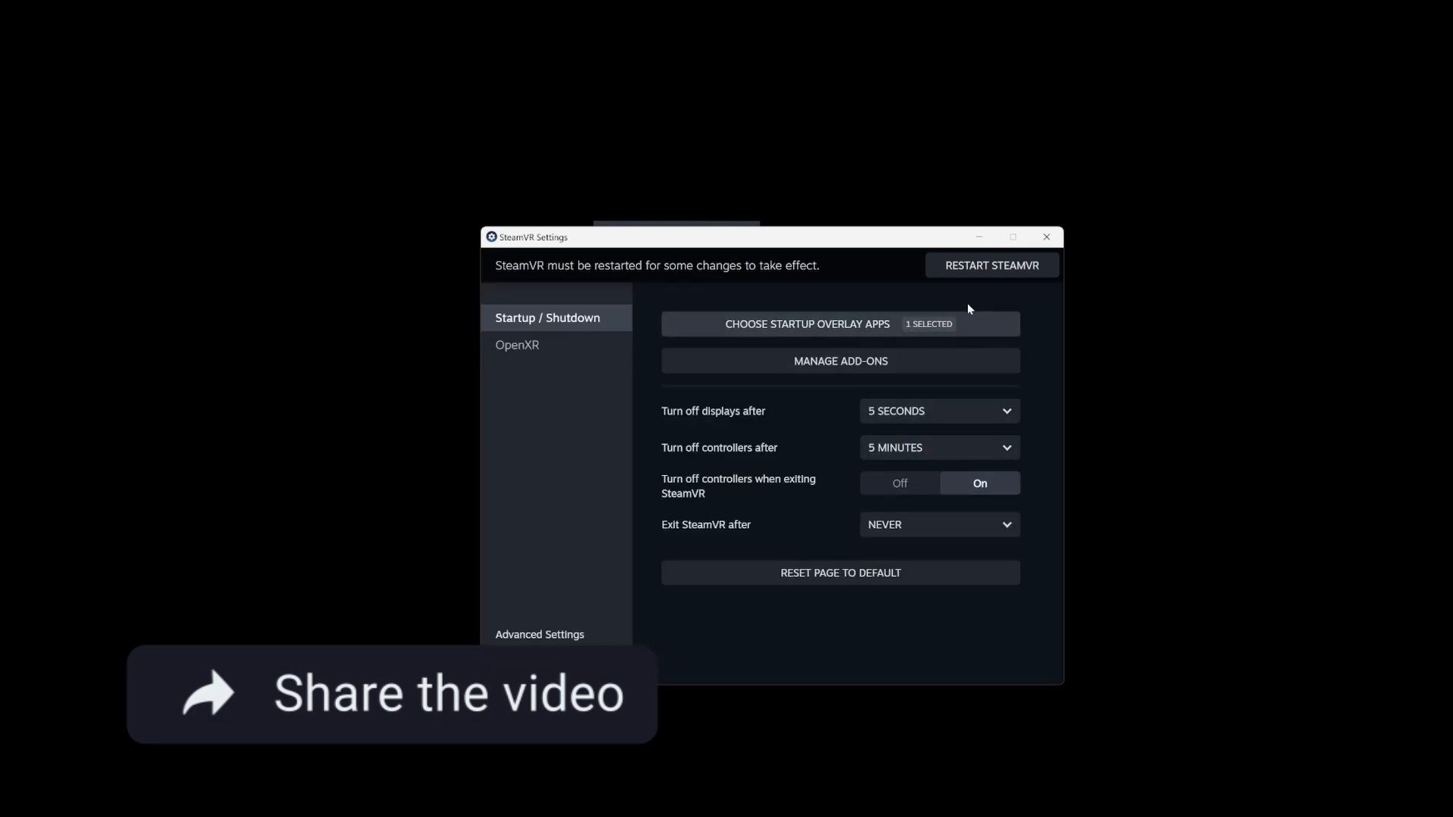
pyautogui.moveTo(990, 270)
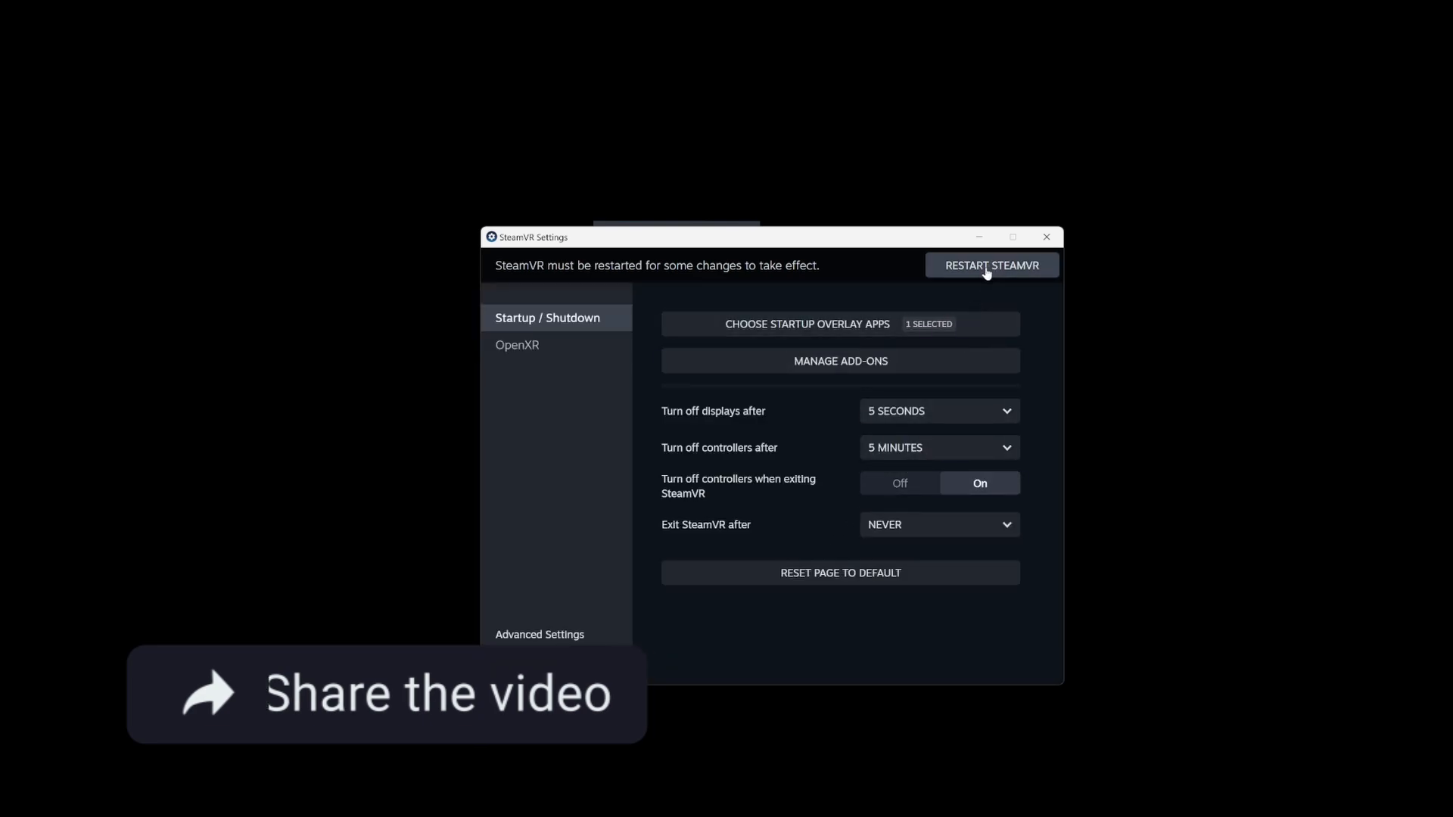